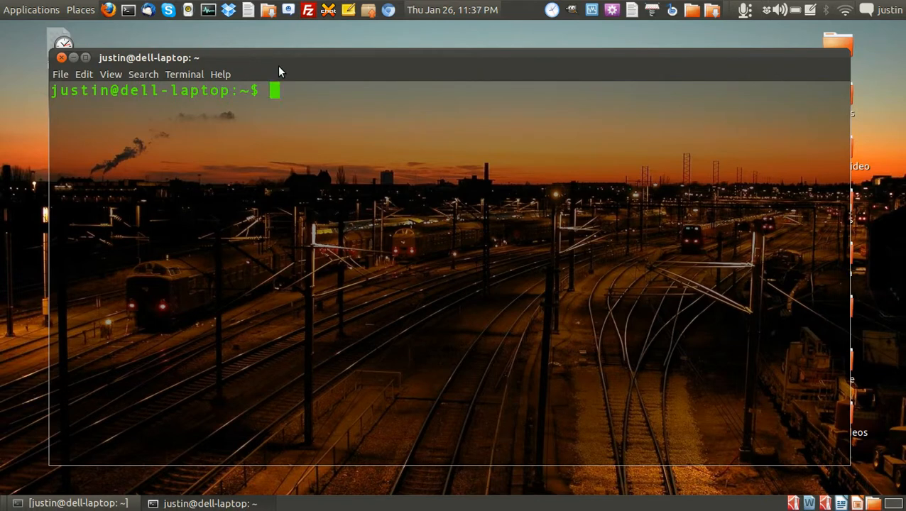
{"action": "mouse_move", "coordinate": [247, 73]}
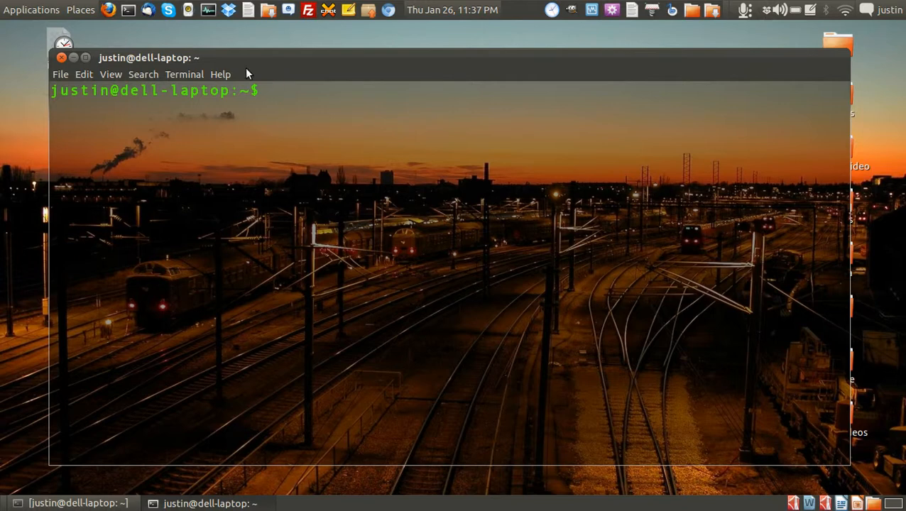
{"action": "mouse_move", "coordinate": [288, 66]}
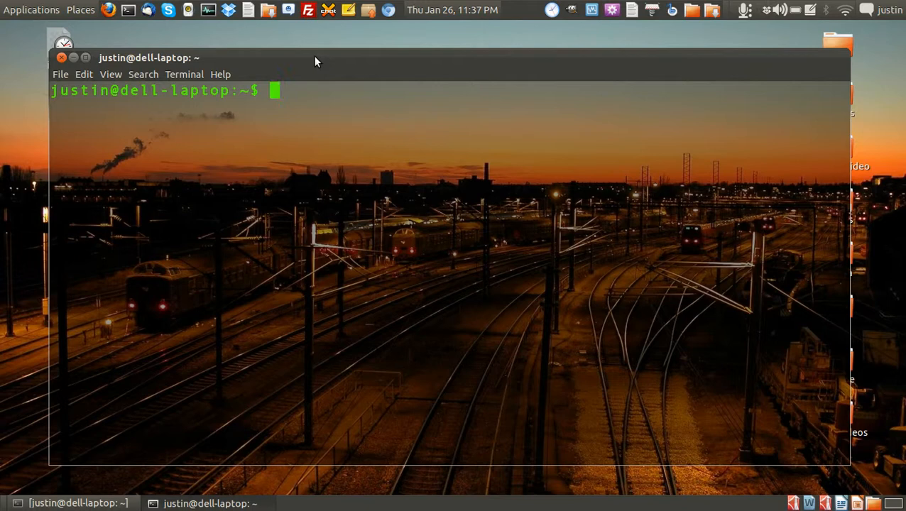
{"action": "mouse_move", "coordinate": [297, 115]}
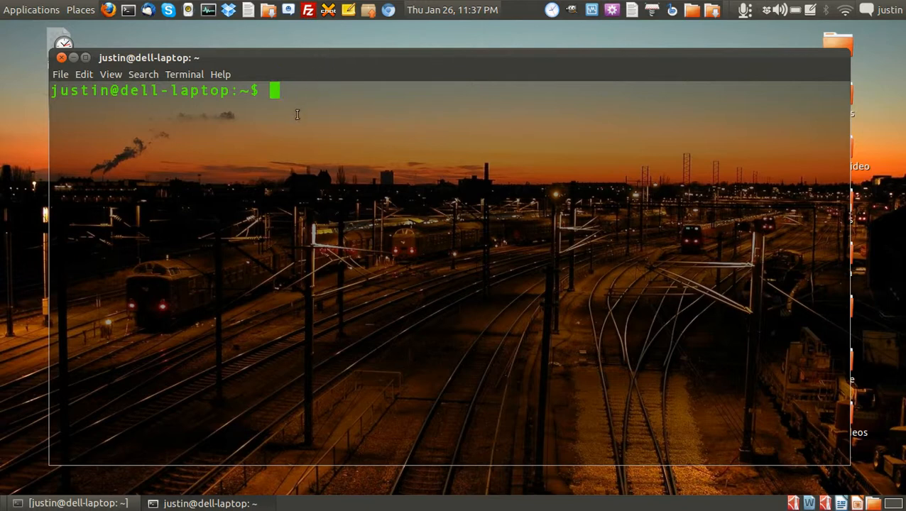
{"action": "mouse_move", "coordinate": [294, 107]}
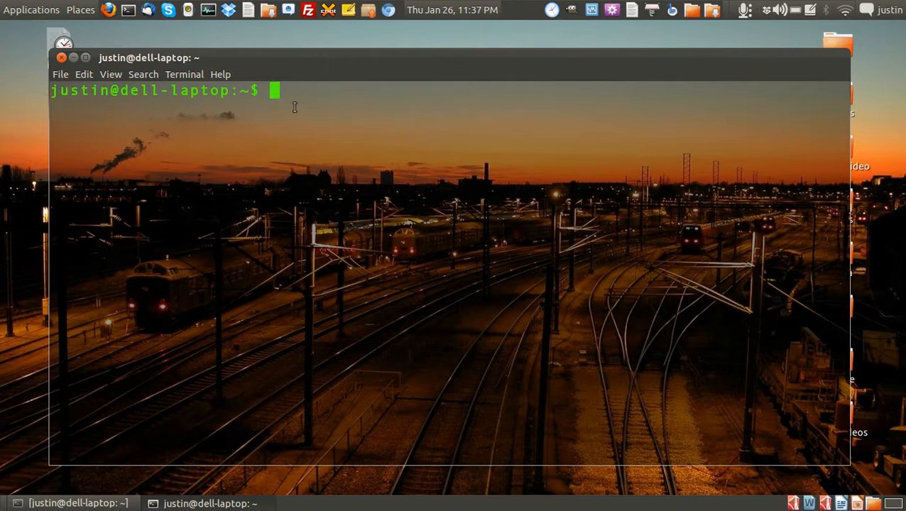
Run 'netstat -t' to list the active TCP connections
{"action": "type", "text": "n"}
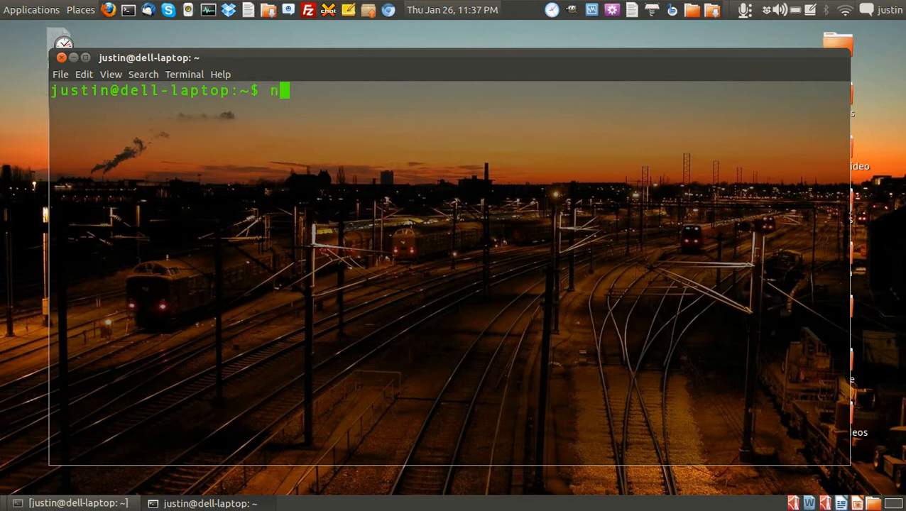
{"action": "type", "text": "etstat"}
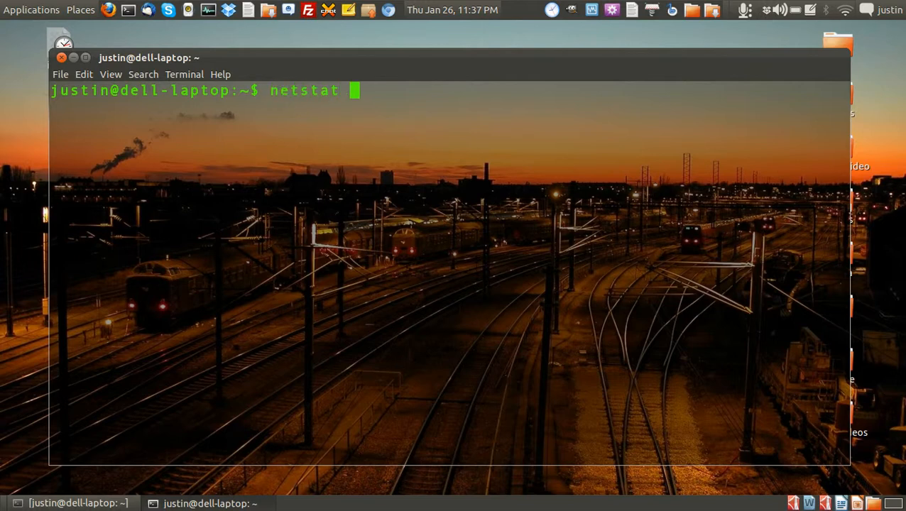
{"action": "type", "text": "-t"}
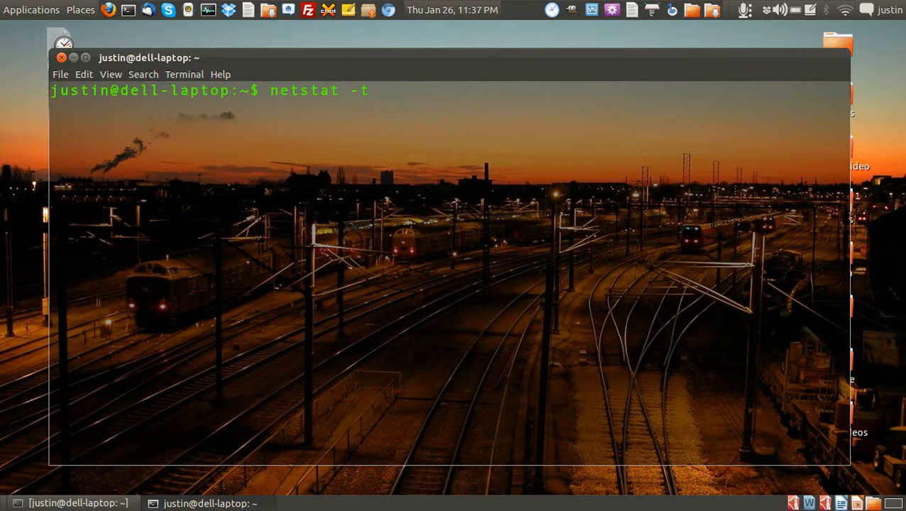
{"action": "key", "text": "Return"}
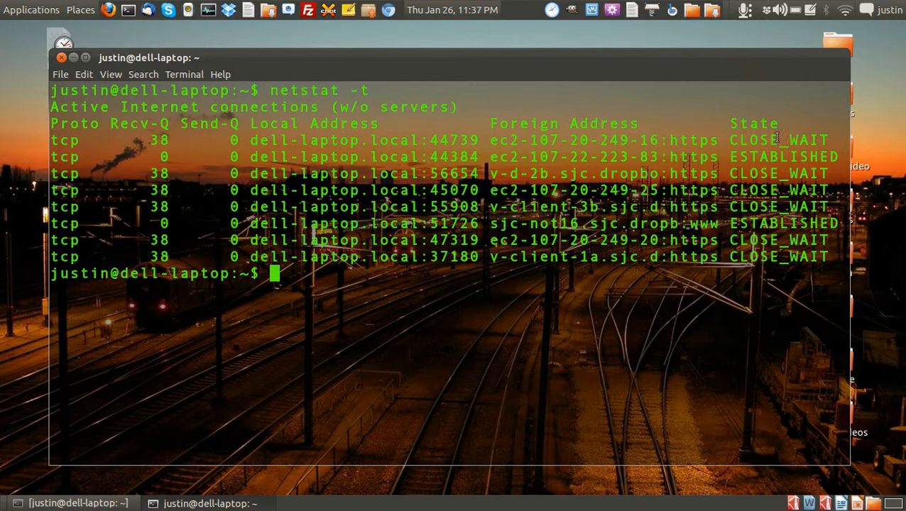
Highlight the first connection's foreign host and the second connection's https port
{"action": "double_click", "coordinate": [778, 140]}
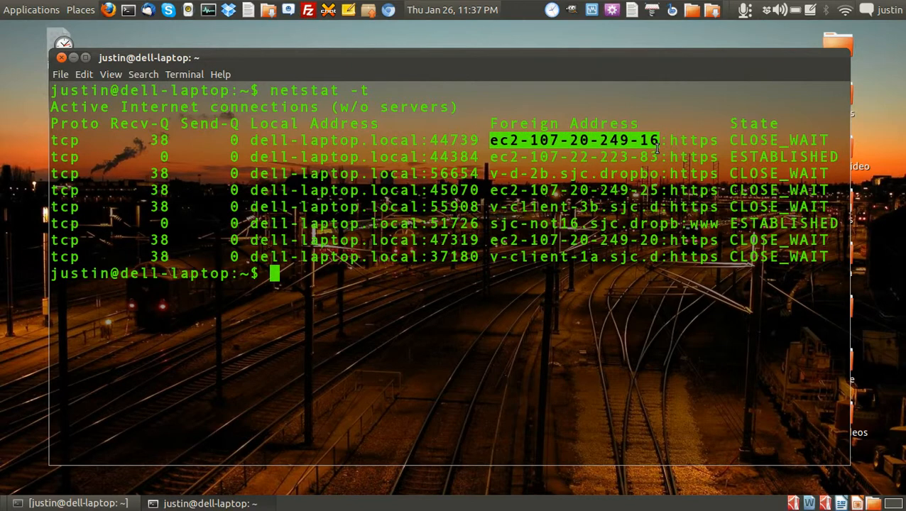
{"action": "mouse_move", "coordinate": [533, 131]}
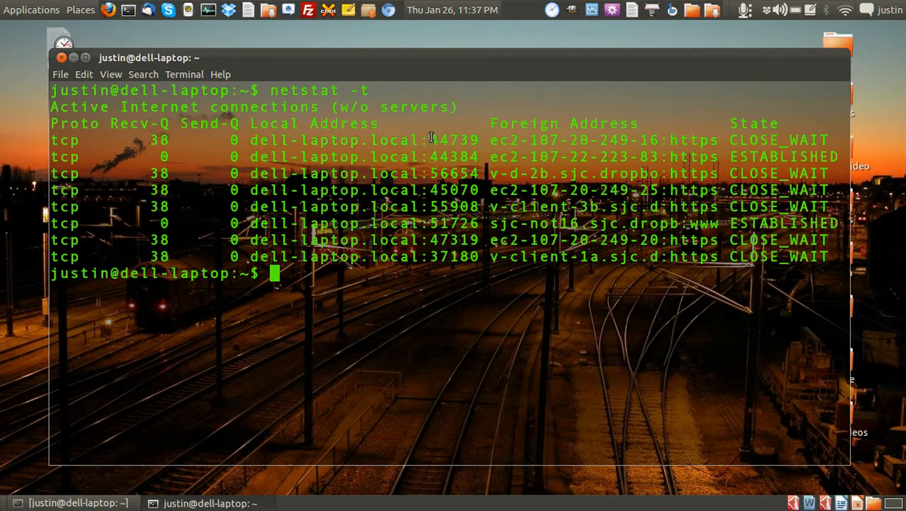
{"action": "mouse_move", "coordinate": [808, 125]}
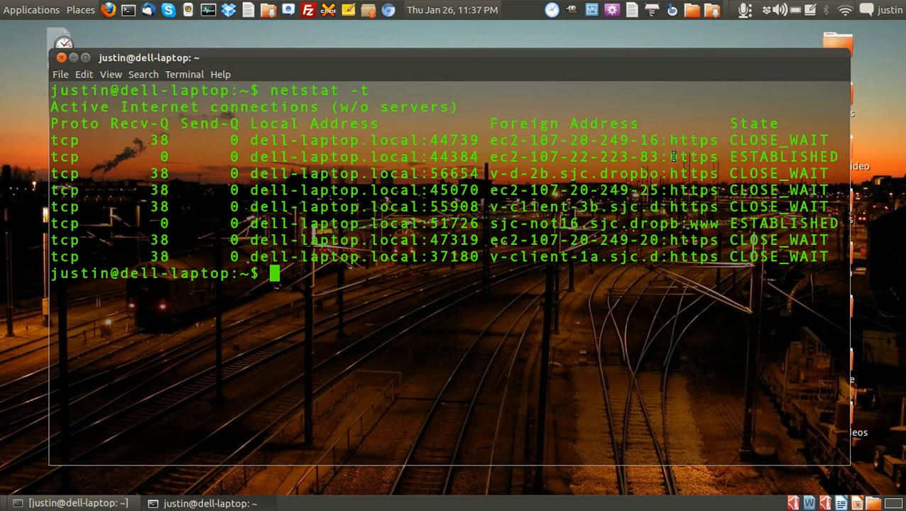
{"action": "double_click", "coordinate": [694, 157]}
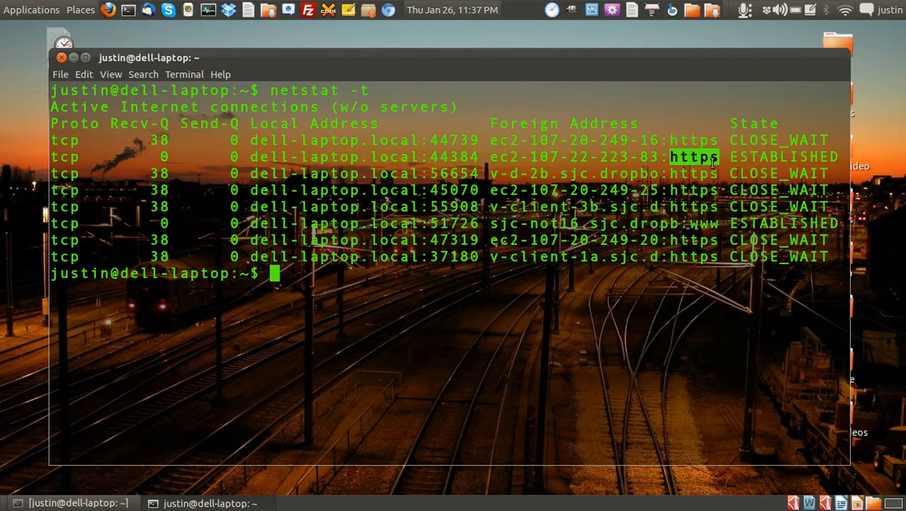
{"action": "mouse_move", "coordinate": [688, 194]}
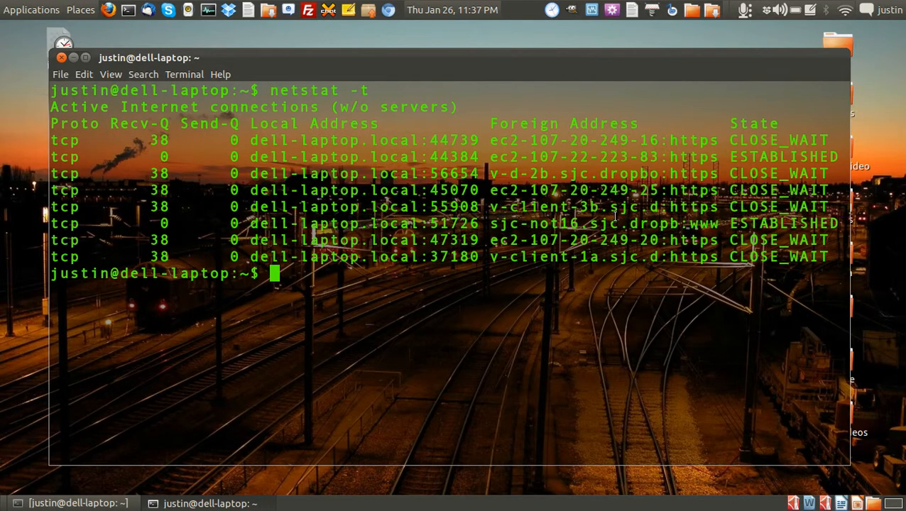
{"action": "mouse_move", "coordinate": [488, 290]}
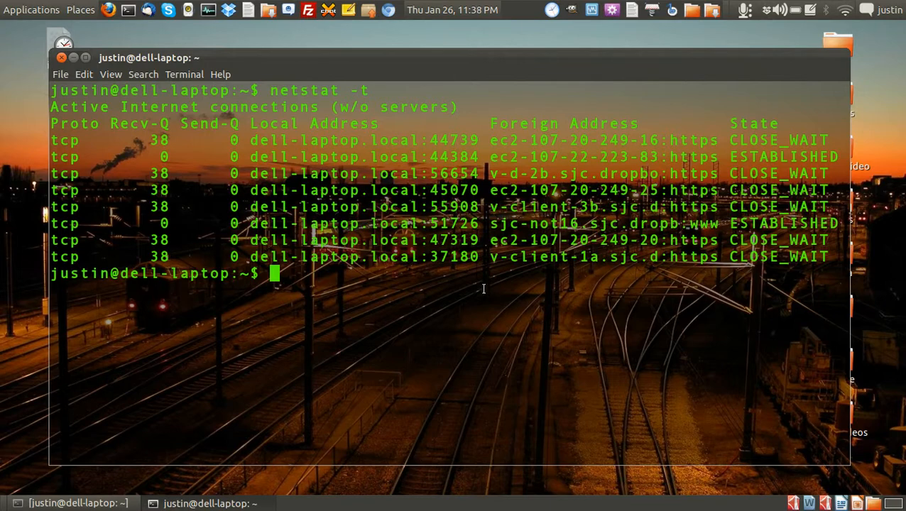
{"action": "mouse_move", "coordinate": [527, 214]}
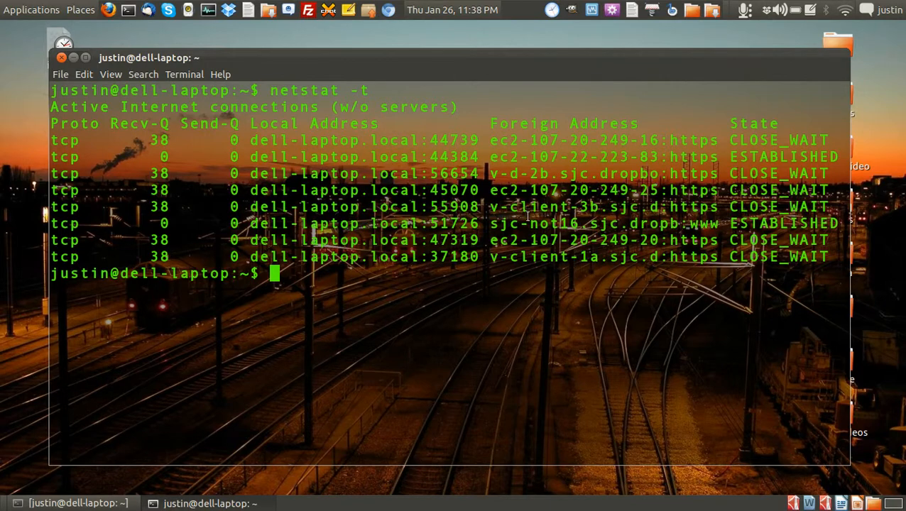
{"action": "mouse_move", "coordinate": [160, 453]}
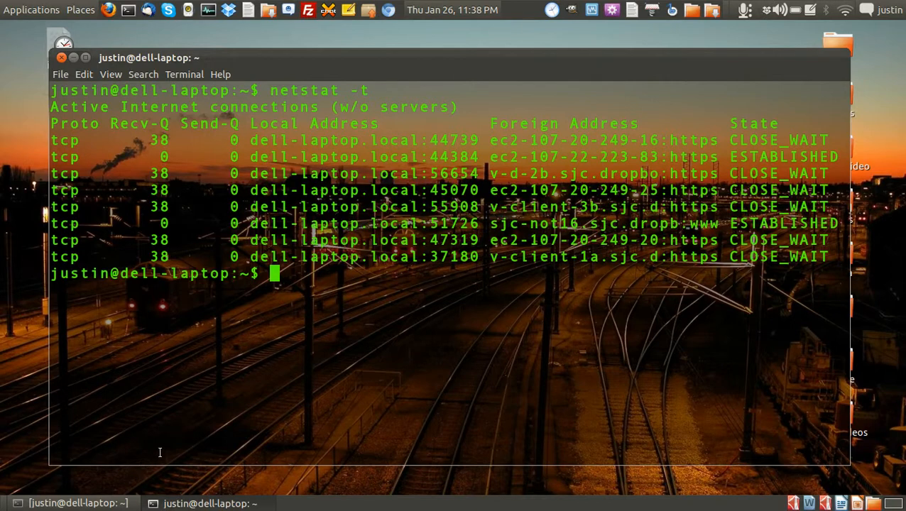
{"action": "mouse_move", "coordinate": [32, 503]}
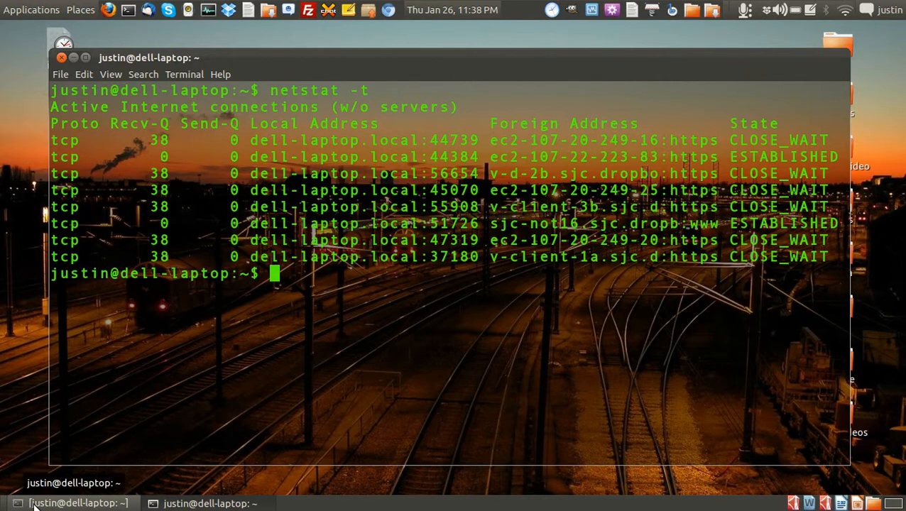